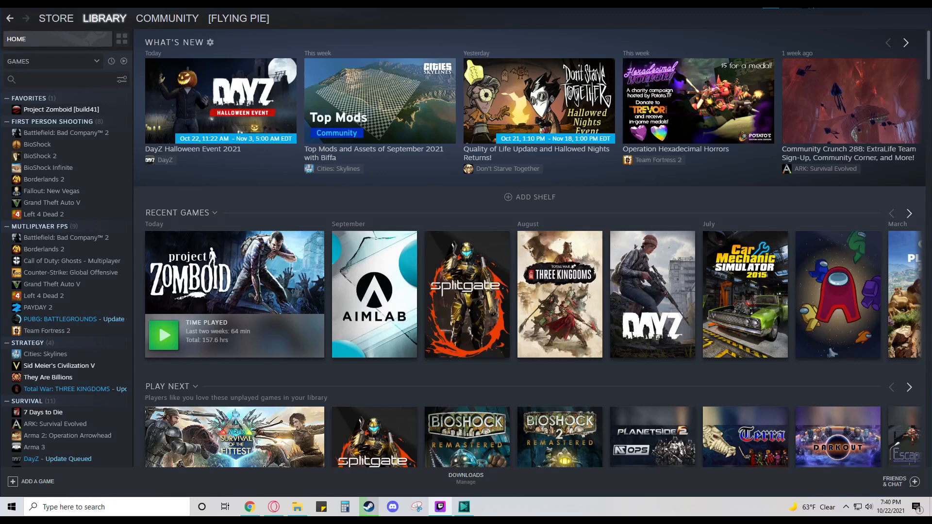
{"action": "mouse_move", "coordinate": [196, 54]}
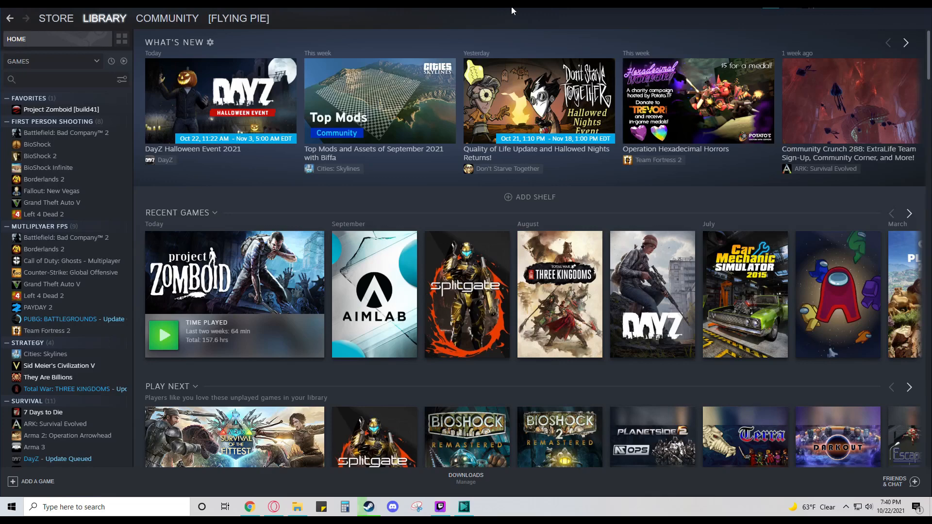
{"action": "mouse_move", "coordinate": [367, 202]}
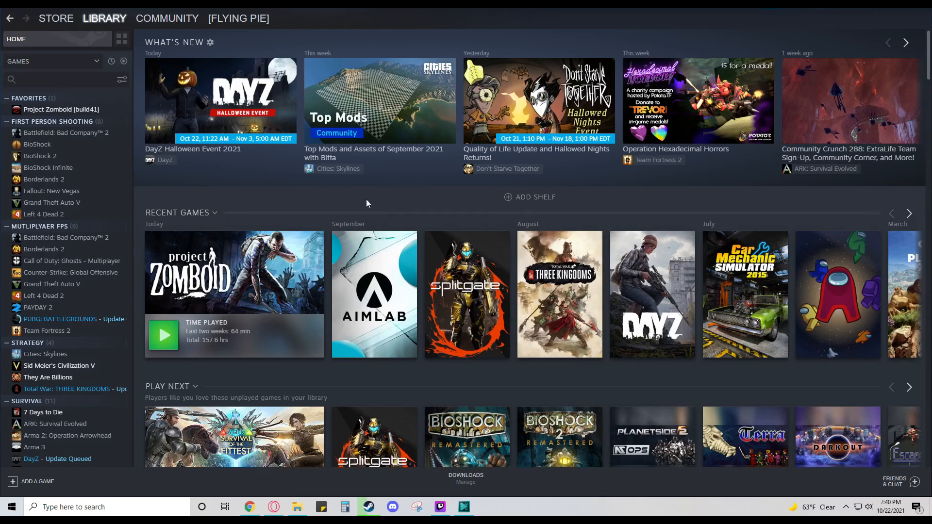
{"action": "mouse_move", "coordinate": [452, 199]}
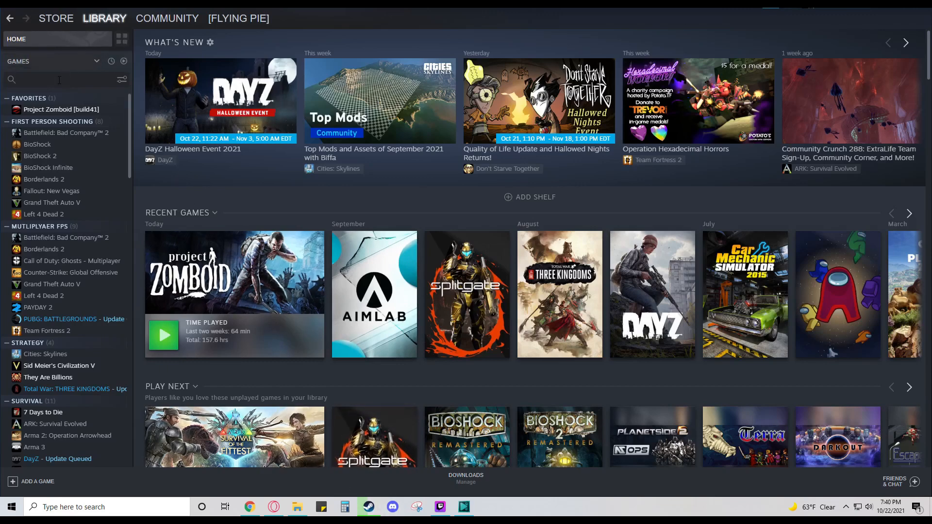
- Open Project Zomboid's Properties from the library list and go to the Betas section
{"action": "right_click", "coordinate": [62, 109]}
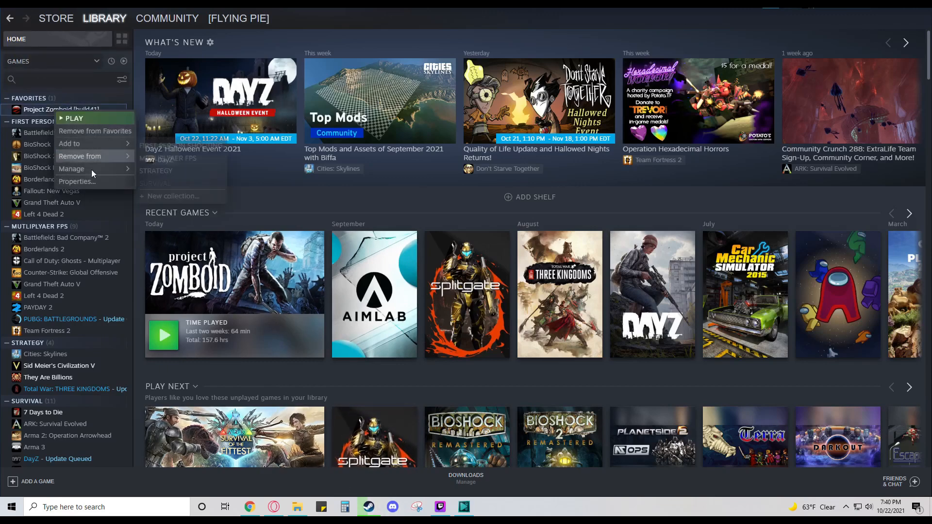
{"action": "mouse_move", "coordinate": [76, 181]}
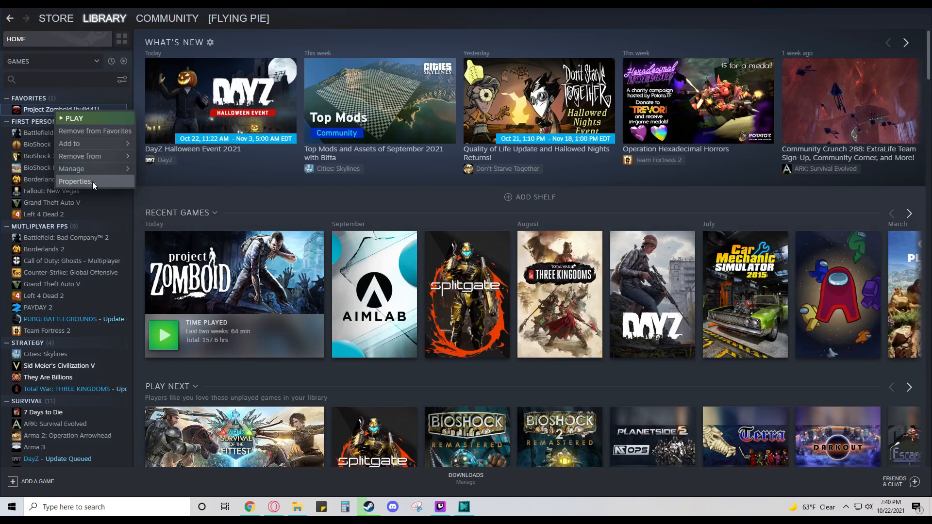
{"action": "left_click", "coordinate": [74, 181]}
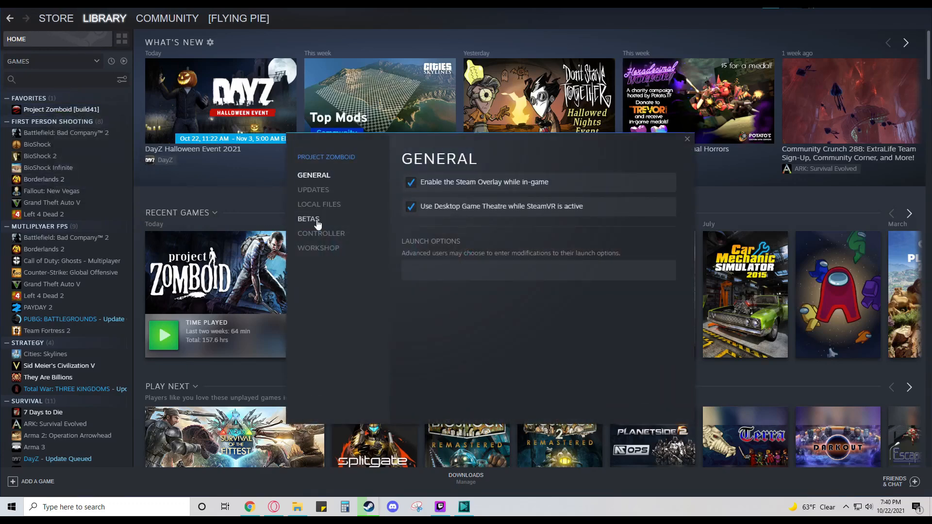
{"action": "left_click", "coordinate": [308, 219]}
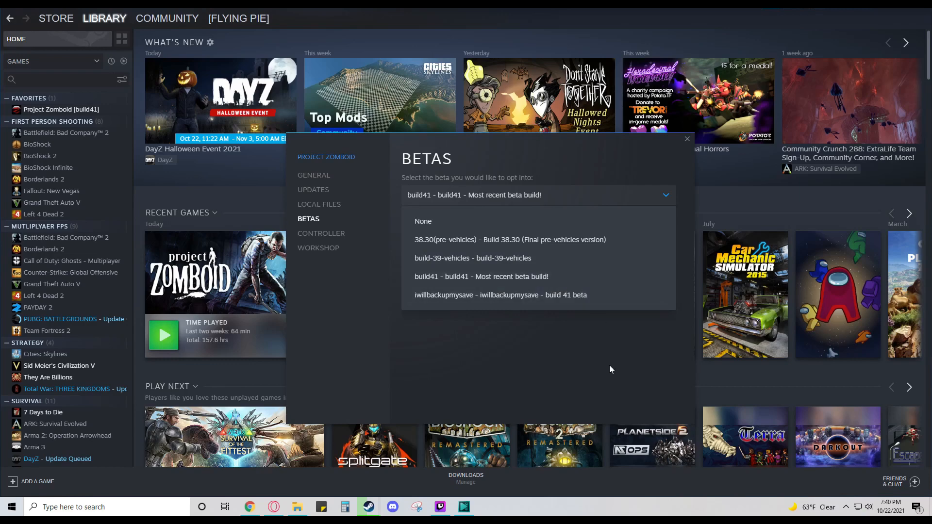
- Select the 'build41 - Most recent beta build!' branch for Project Zomboid
{"action": "left_click", "coordinate": [688, 139]}
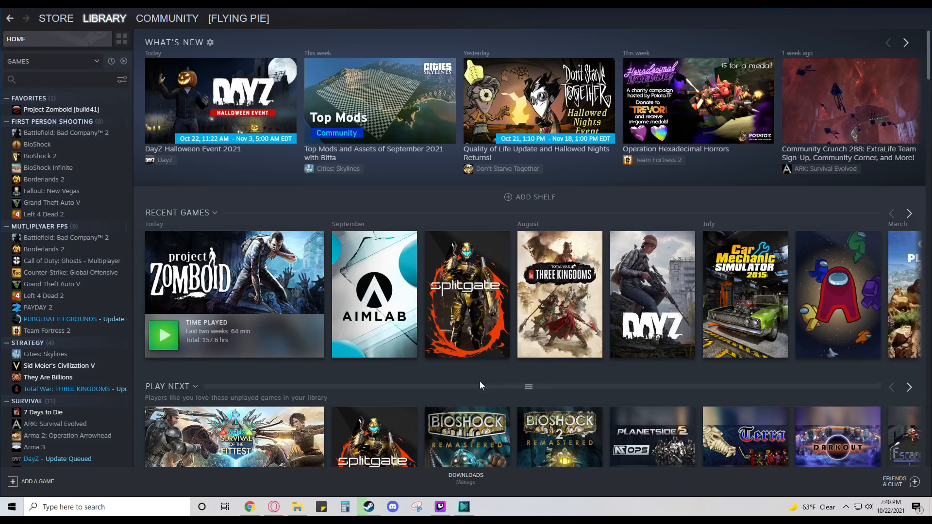
{"action": "mouse_move", "coordinate": [526, 374]}
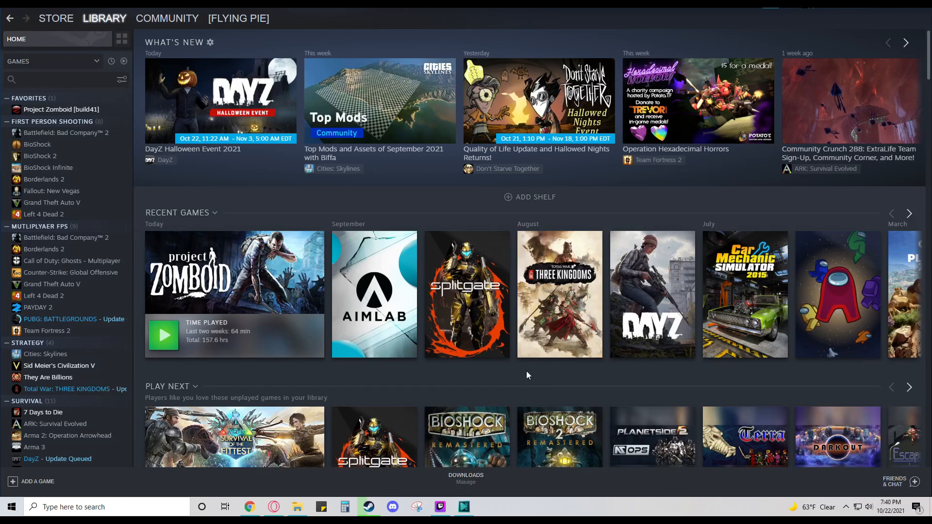